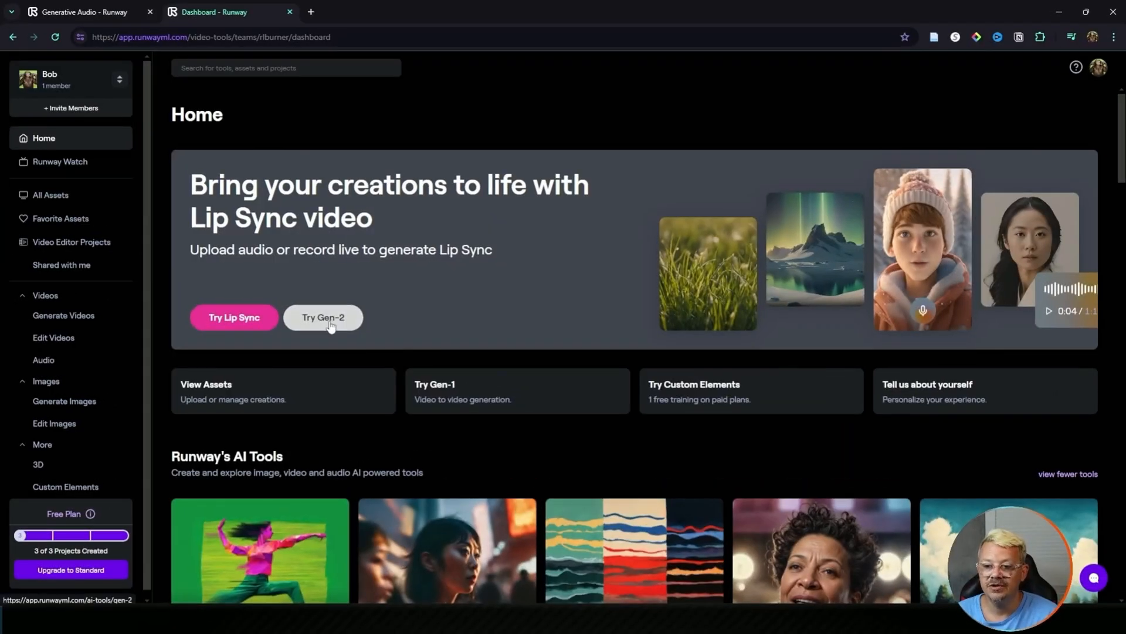
# Load the man's portrait from saved assets as the Gen-2 input image
pyautogui.click(323, 317)
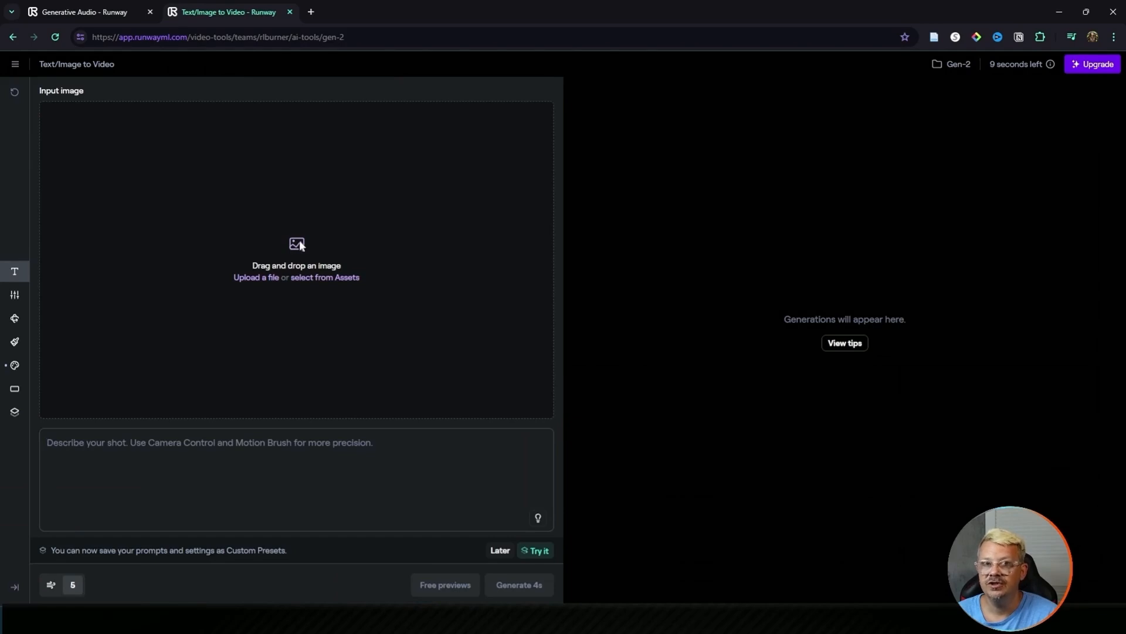
pyautogui.moveTo(325, 278)
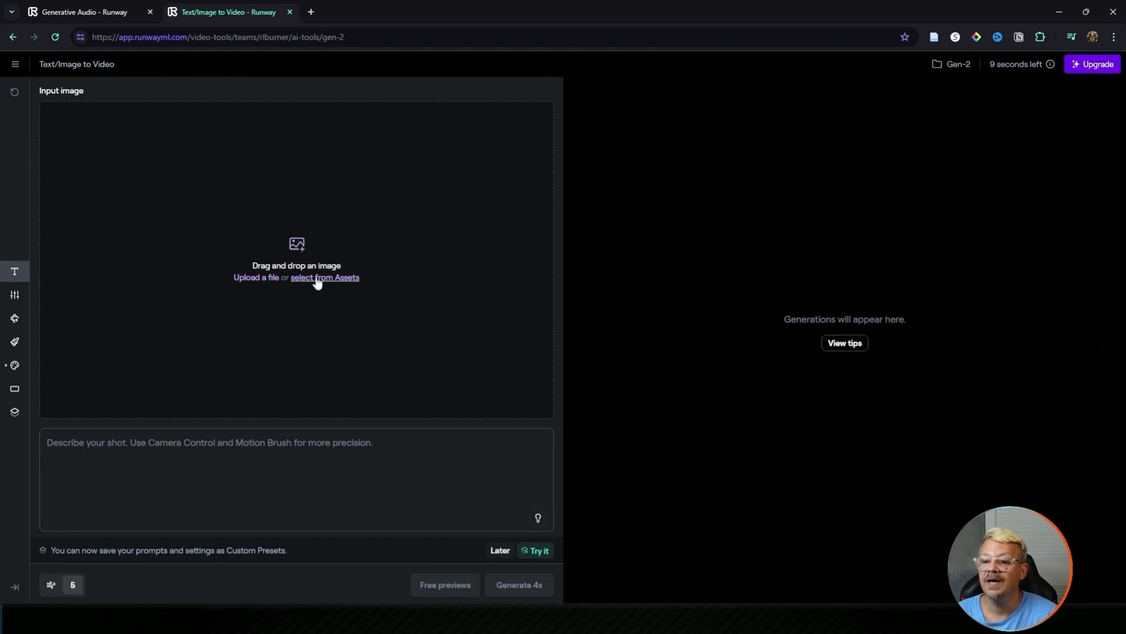
pyautogui.click(325, 277)
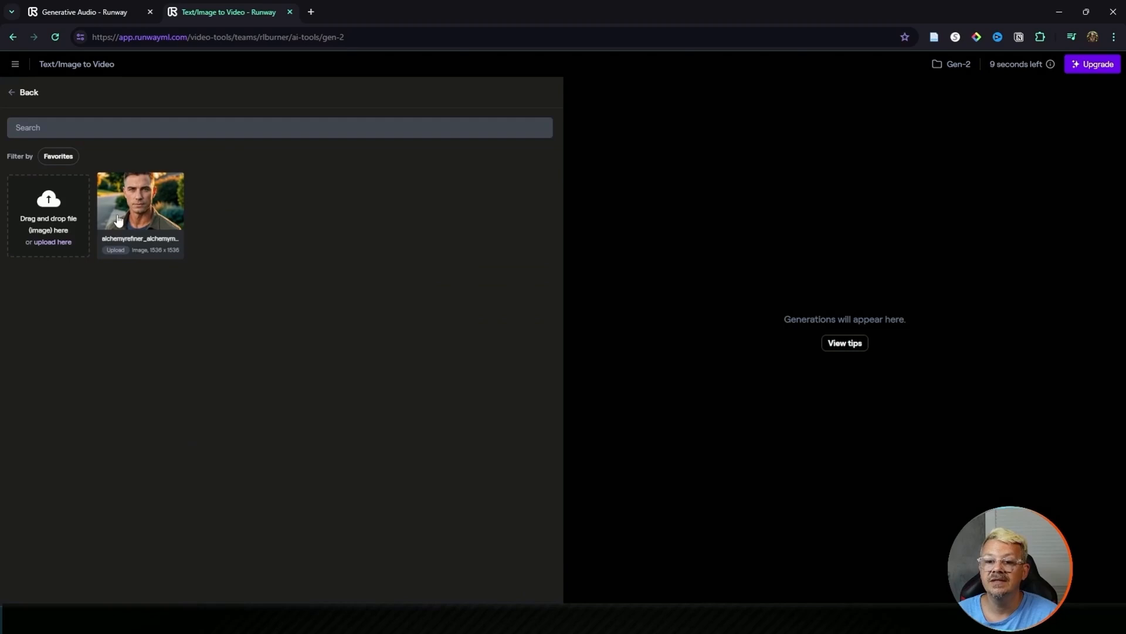
pyautogui.click(140, 201)
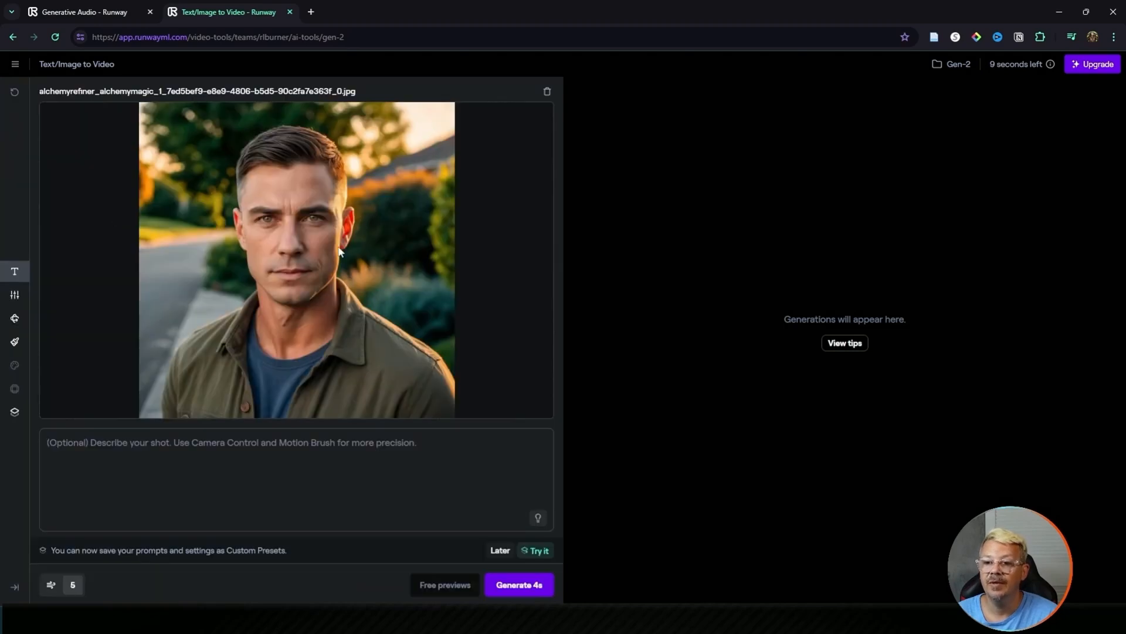
pyautogui.moveTo(32, 343)
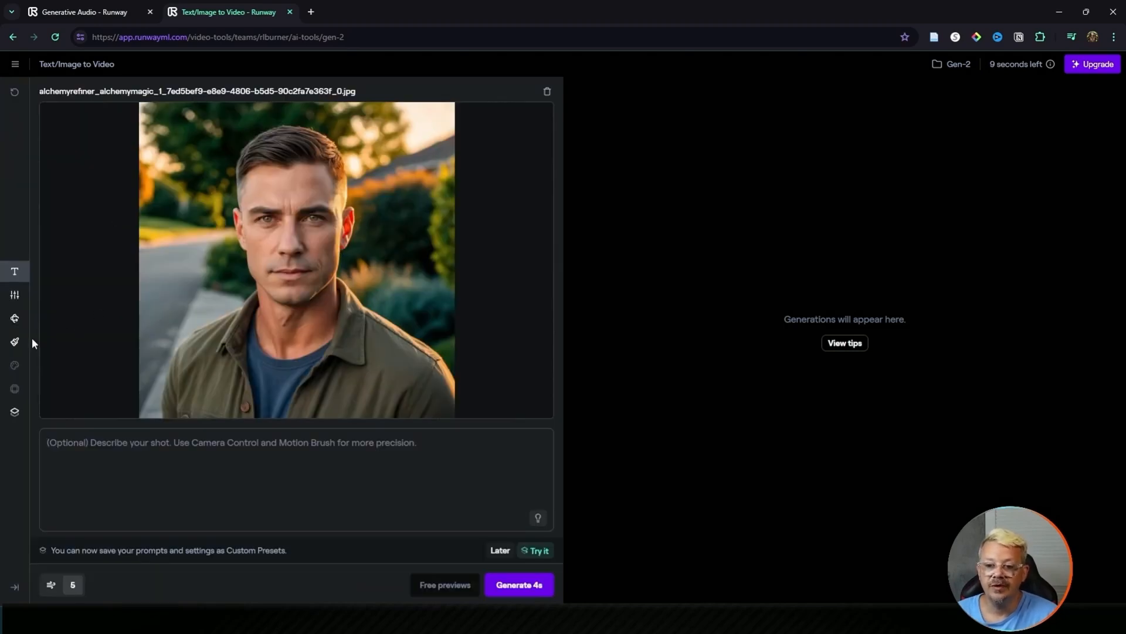
pyautogui.moveTo(14, 342)
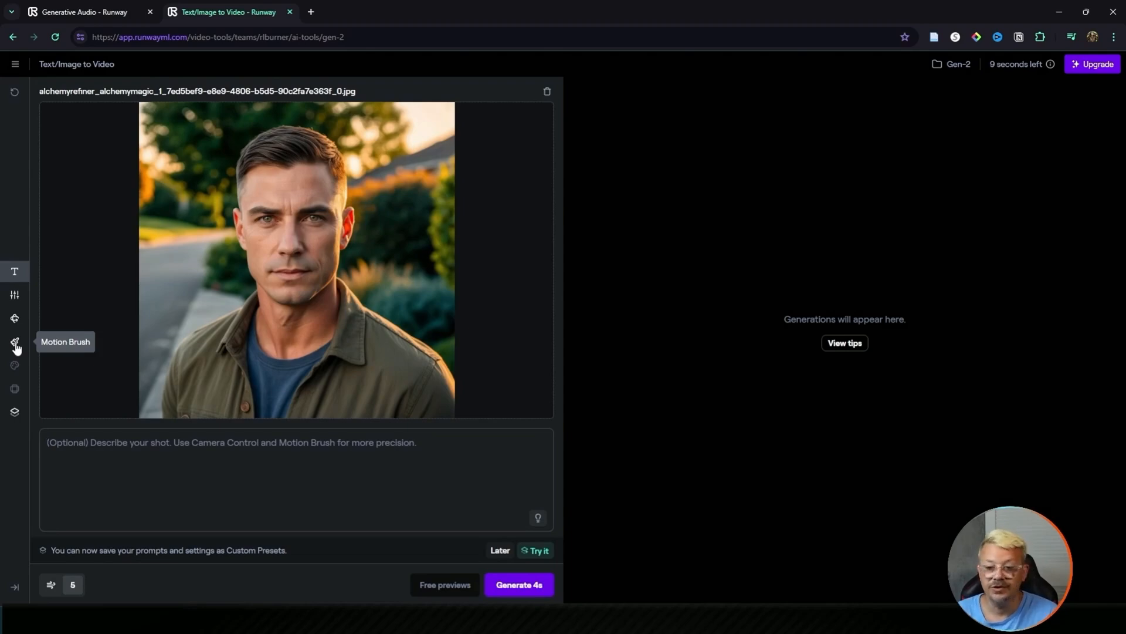
# Paint the trees above the man's head as Brush 1's motion region
pyautogui.click(14, 342)
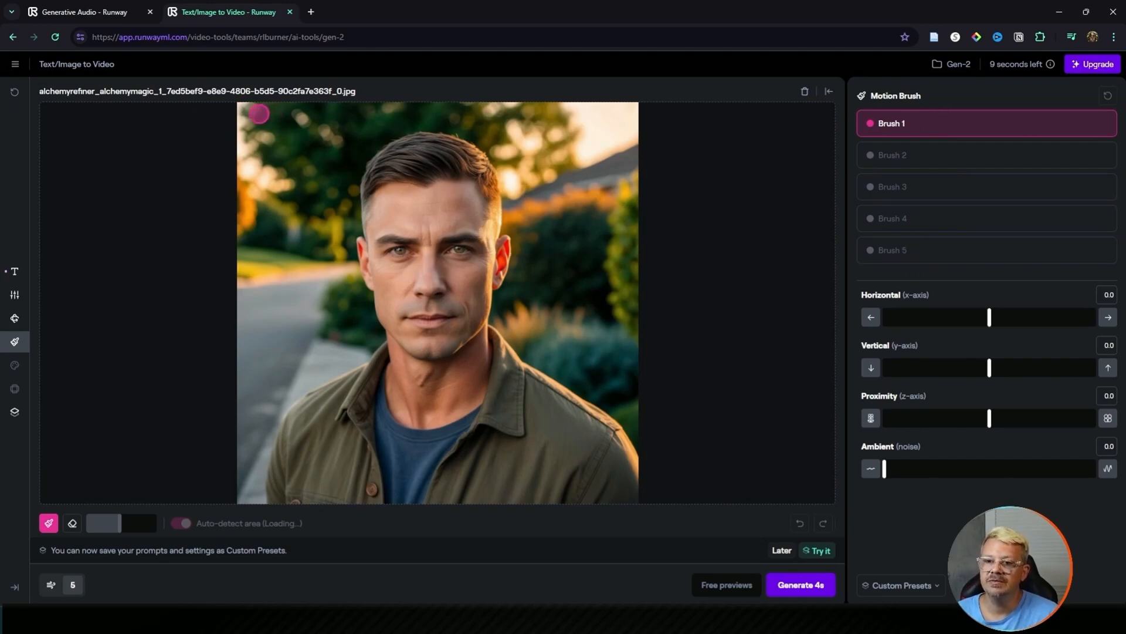
pyautogui.moveTo(257, 113); pyautogui.dragTo(305, 183)
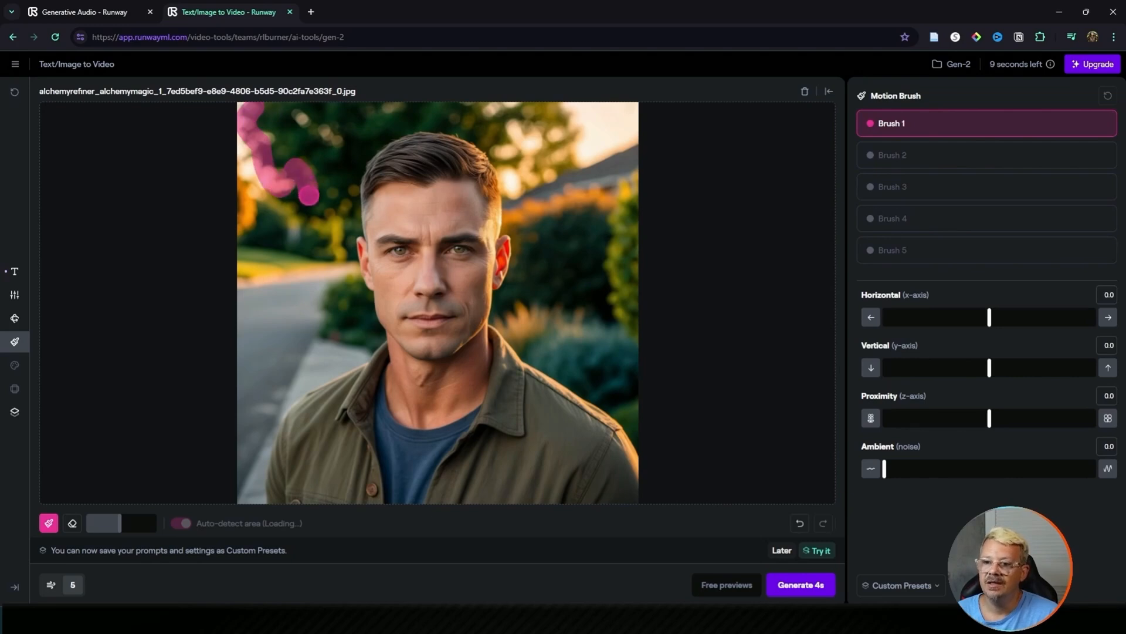
pyautogui.moveTo(309, 202); pyautogui.dragTo(516, 176)
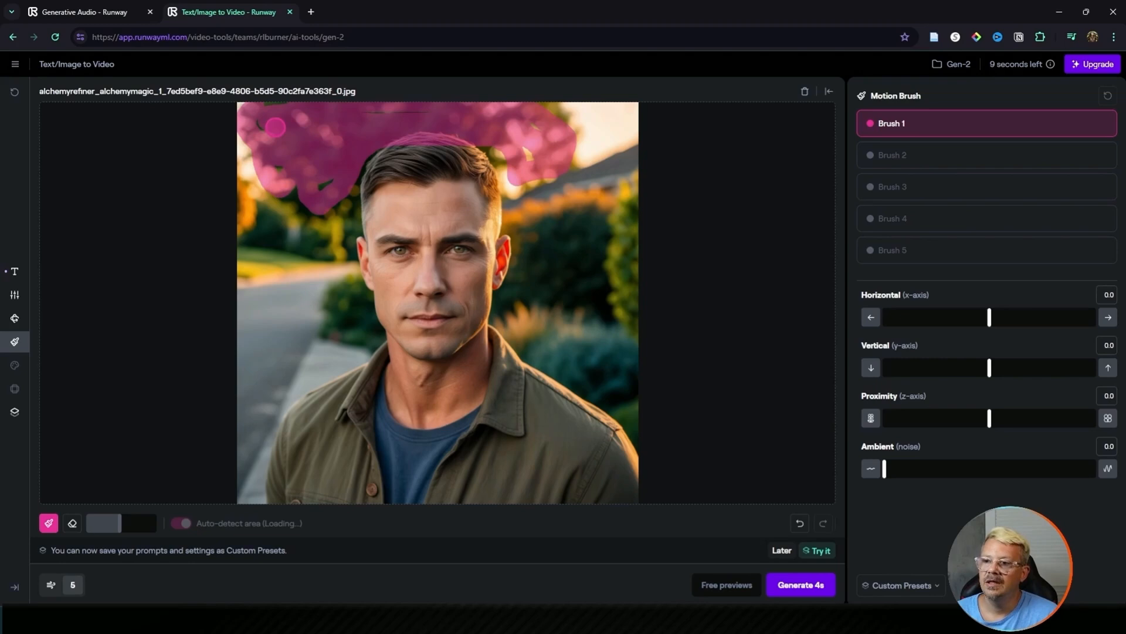
pyautogui.click(456, 223)
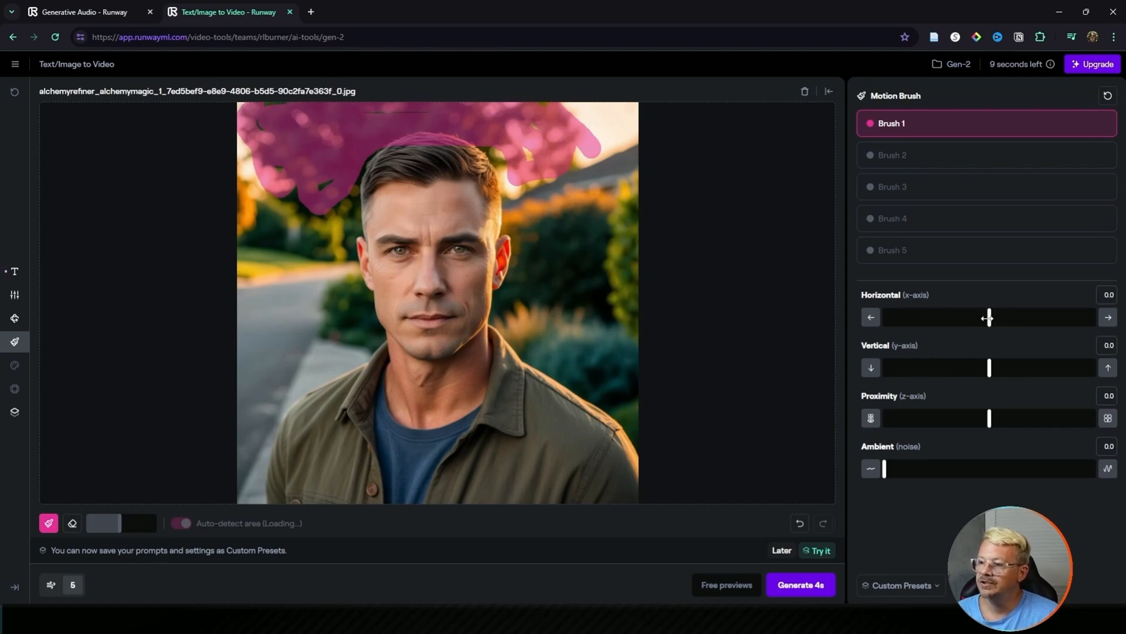
# Set the tree region's horizontal motion to 2.7 rightward
pyautogui.moveTo(989, 317); pyautogui.dragTo(1015, 316)
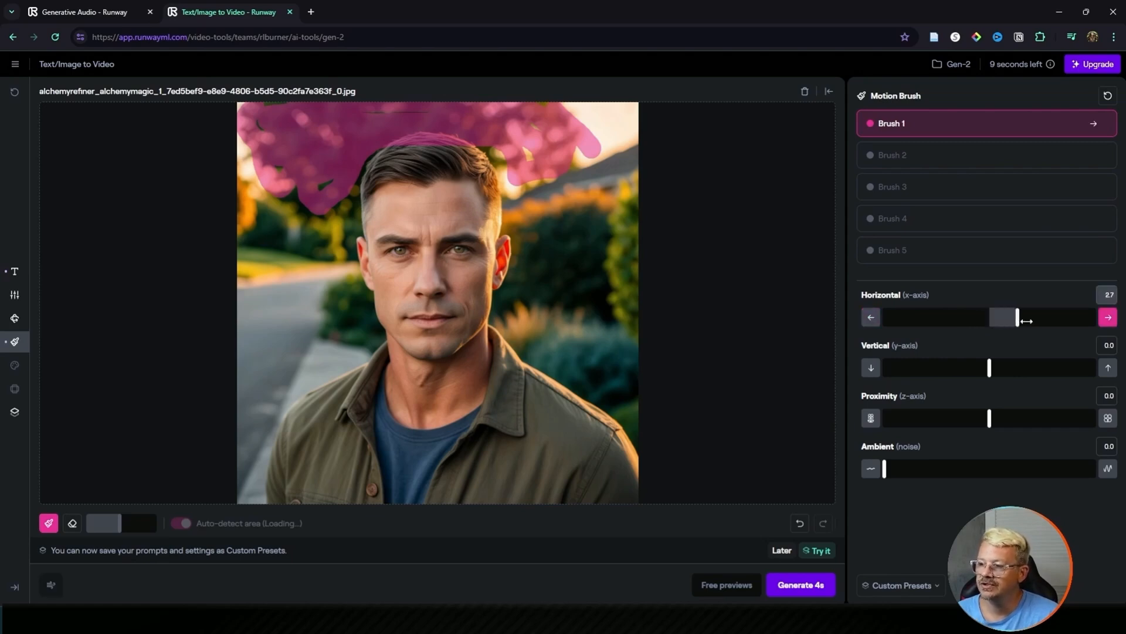
pyautogui.moveTo(1018, 316); pyautogui.dragTo(1042, 317)
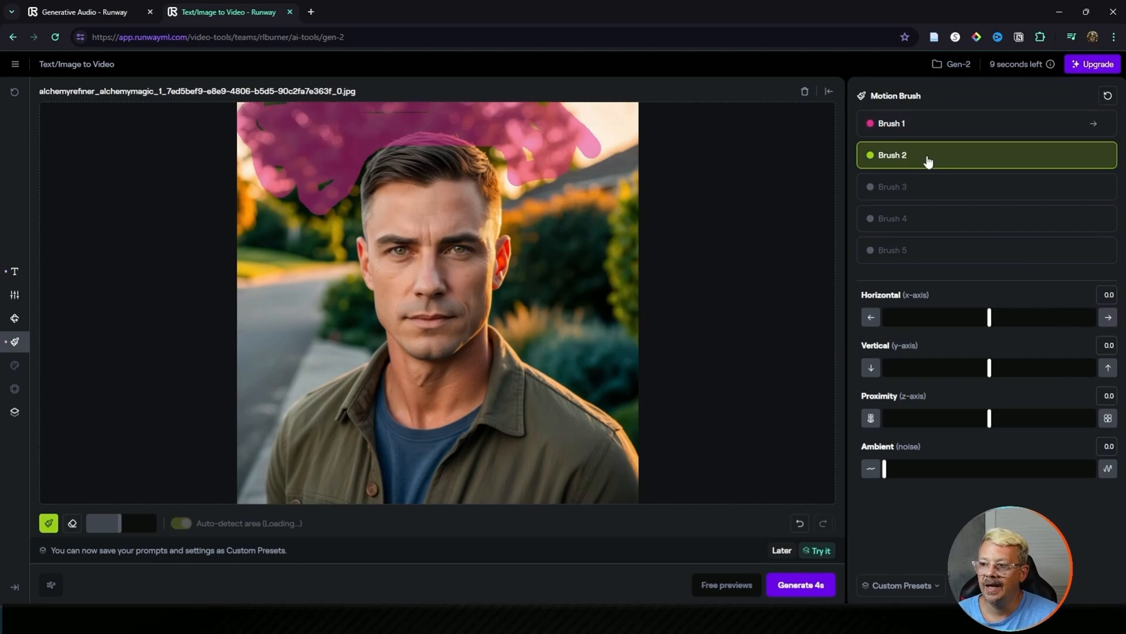
# Paint the shirt collar with Brush 2 and set its vertical motion to 2.0 upward
pyautogui.click(482, 420)
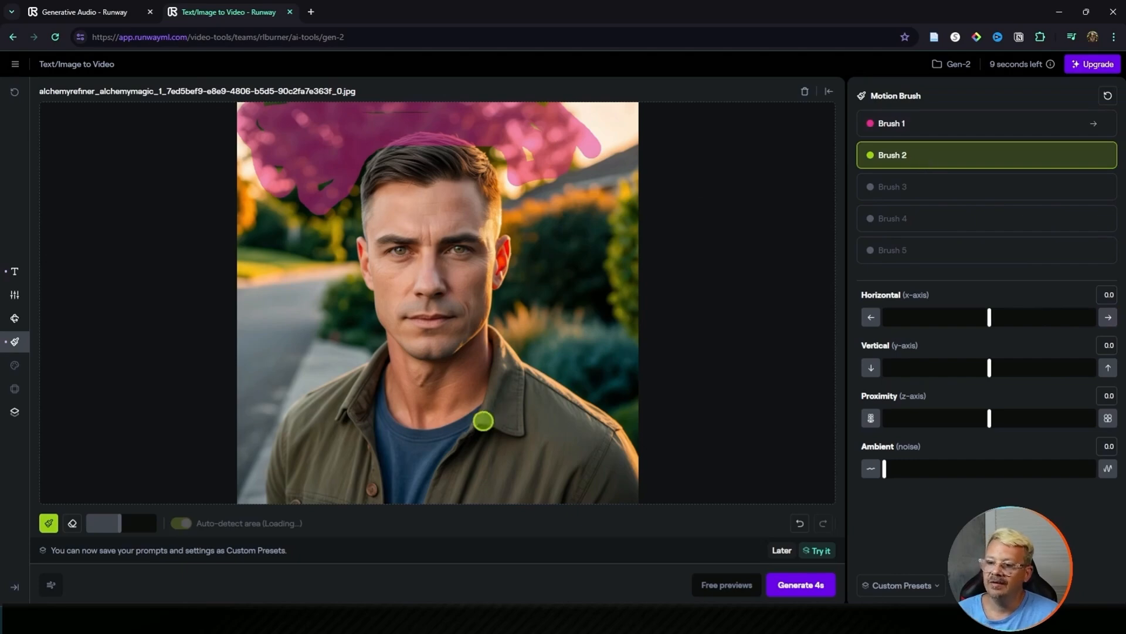
pyautogui.moveTo(482, 421); pyautogui.dragTo(503, 416)
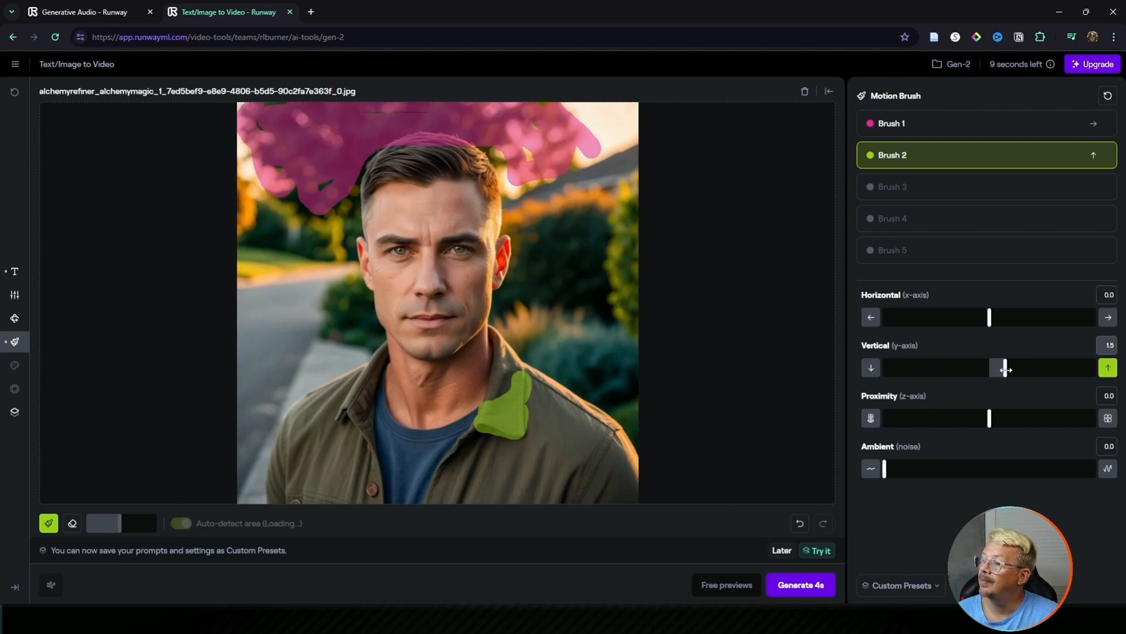
pyautogui.moveTo(1006, 367); pyautogui.dragTo(1011, 367)
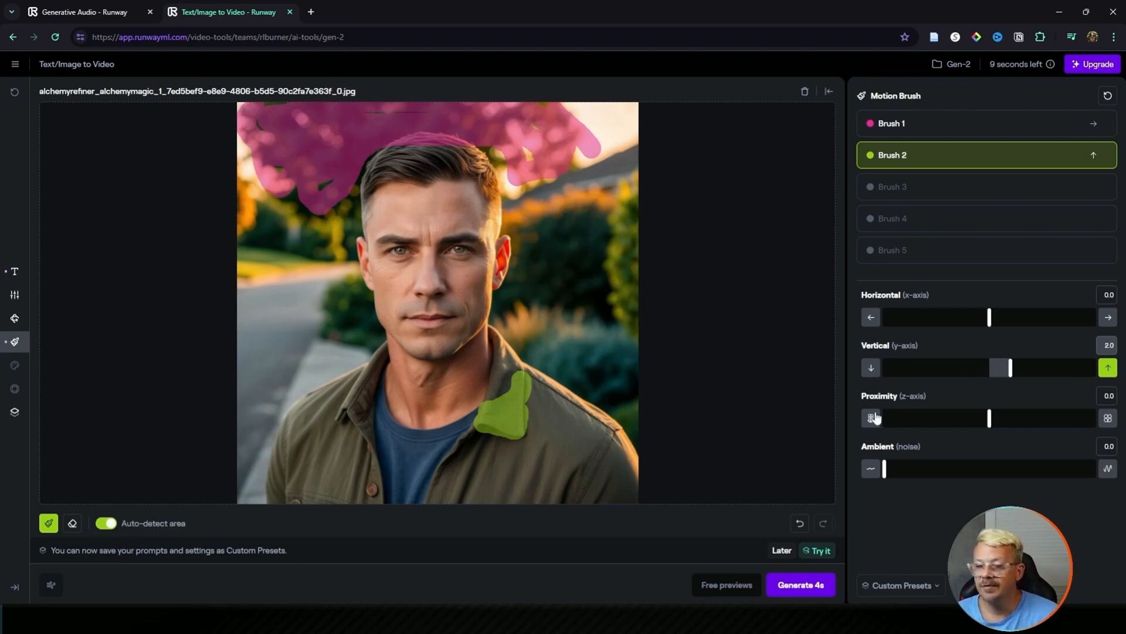
pyautogui.moveTo(1044, 413)
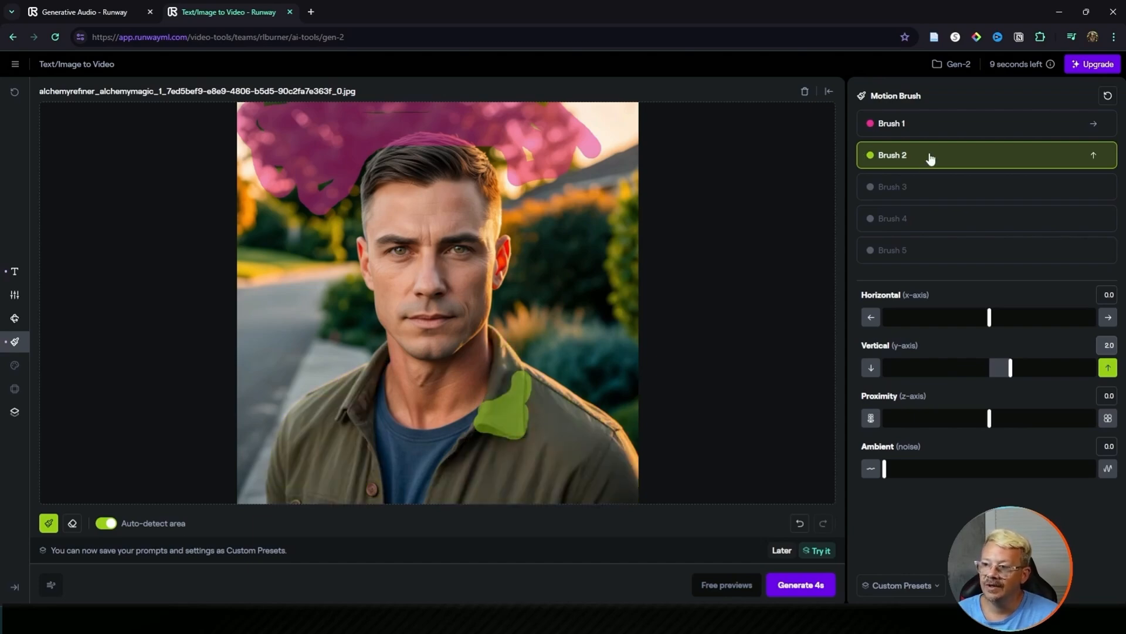
pyautogui.click(546, 255)
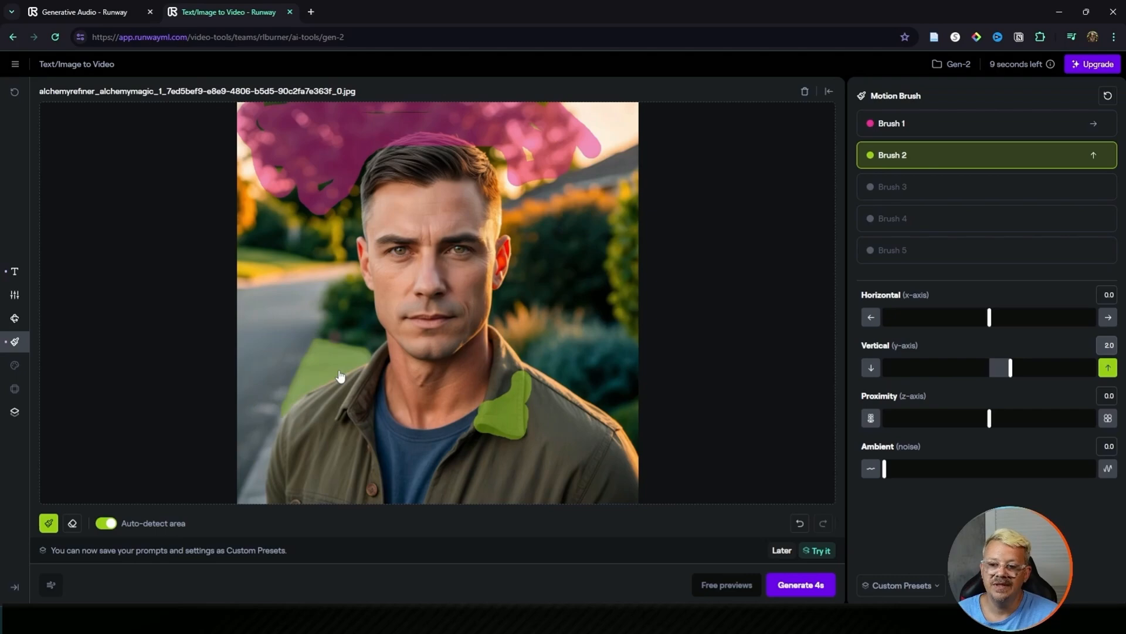
pyautogui.moveTo(325, 364)
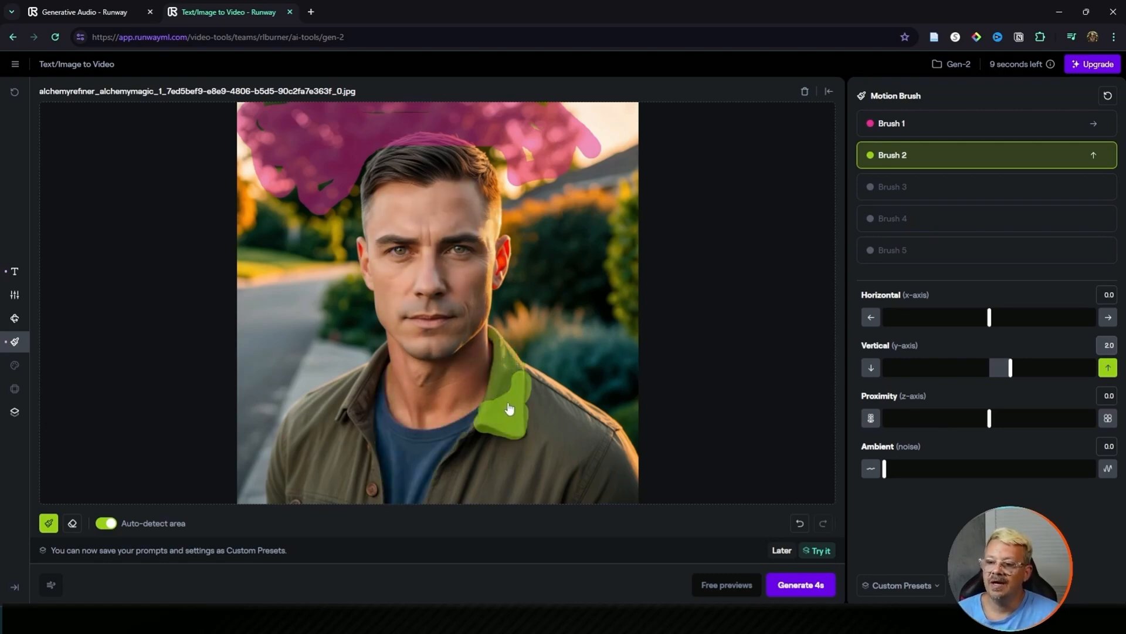
pyautogui.moveTo(509, 439)
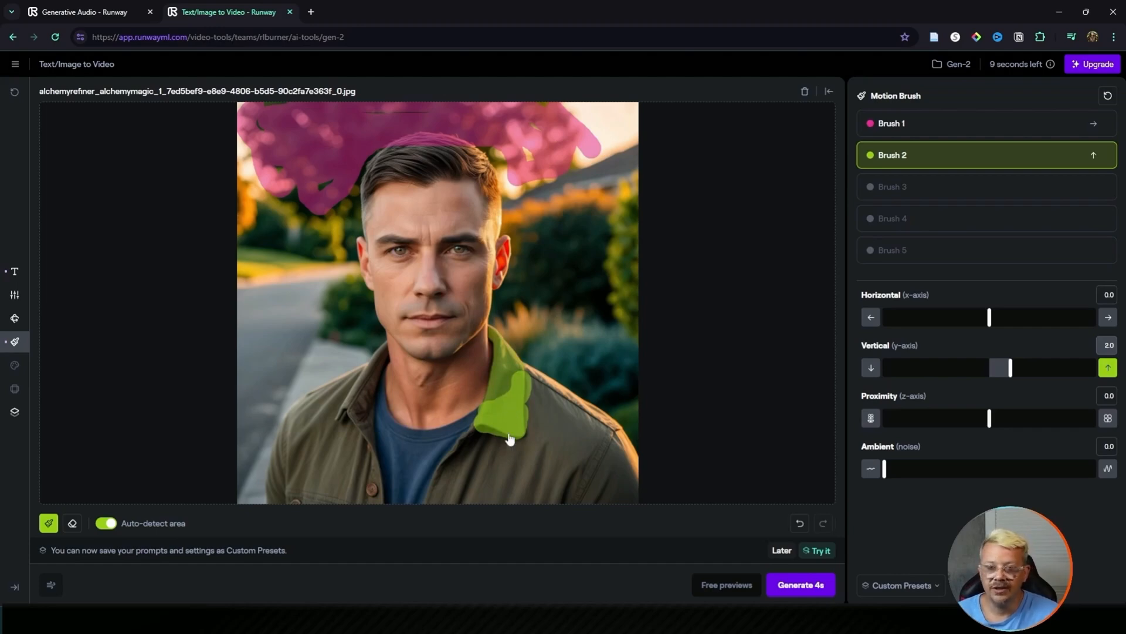
pyautogui.click(893, 186)
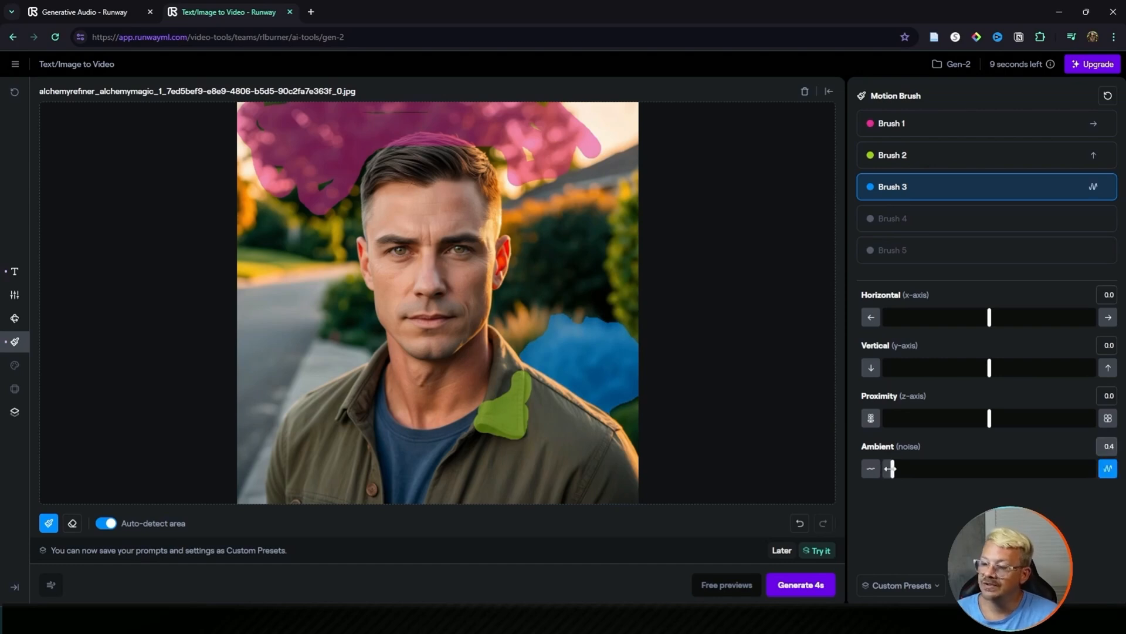
# Raise Brush 3's ambient noise on the bush region step by step to 5.0
pyautogui.moveTo(889, 468); pyautogui.dragTo(901, 468)
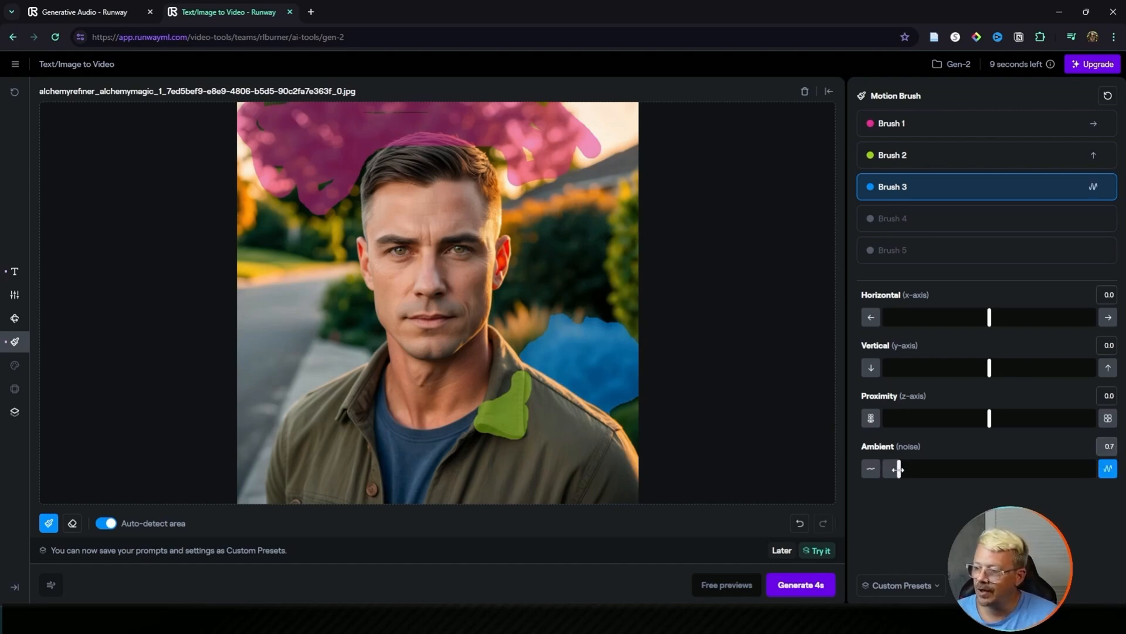
pyautogui.moveTo(899, 467); pyautogui.dragTo(910, 467)
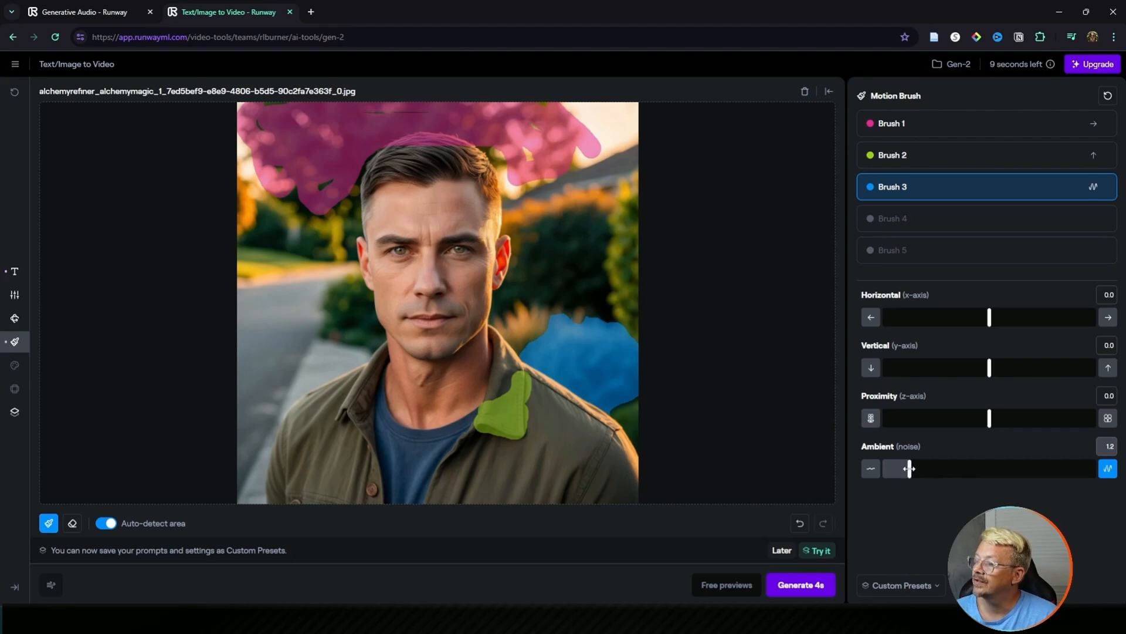
pyautogui.moveTo(908, 469); pyautogui.dragTo(918, 468)
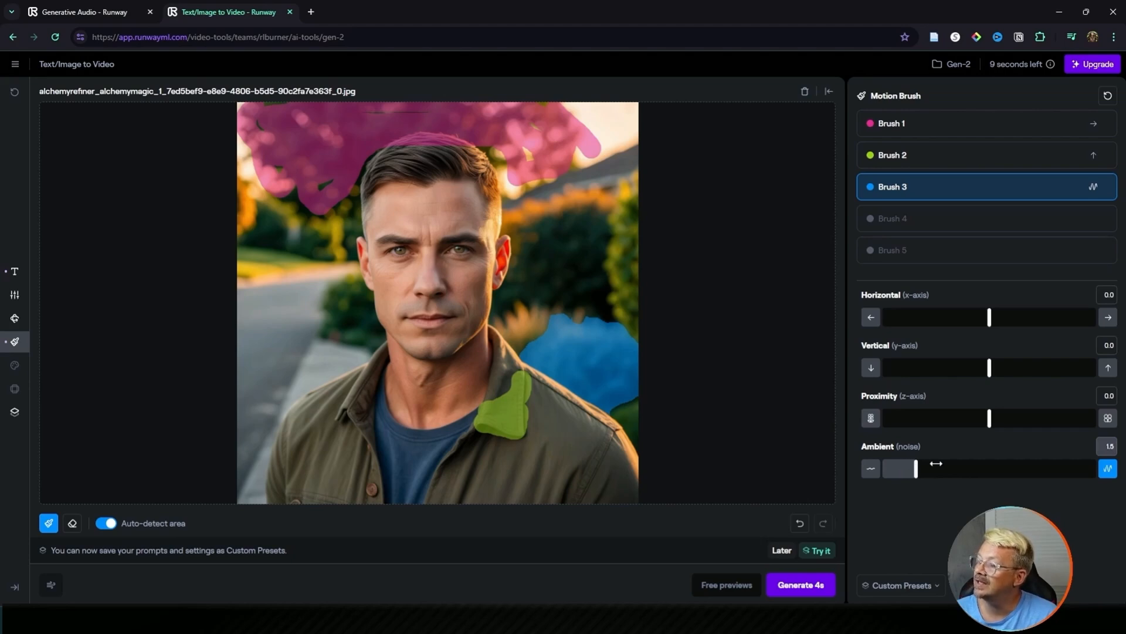
pyautogui.moveTo(919, 467); pyautogui.dragTo(976, 467)
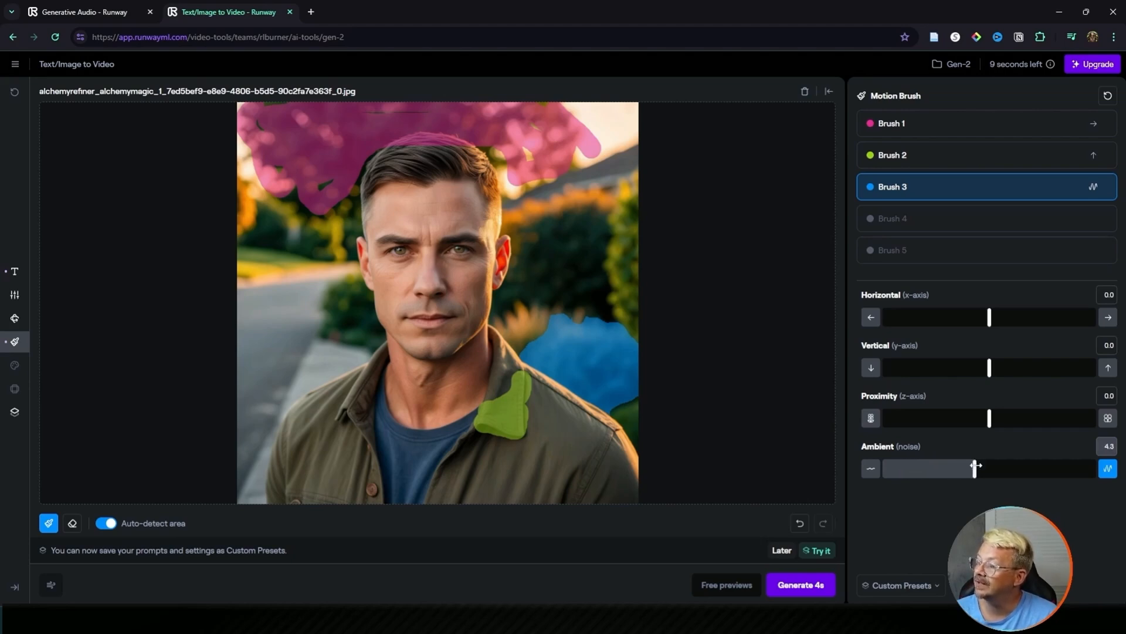
pyautogui.moveTo(976, 468); pyautogui.dragTo(990, 468)
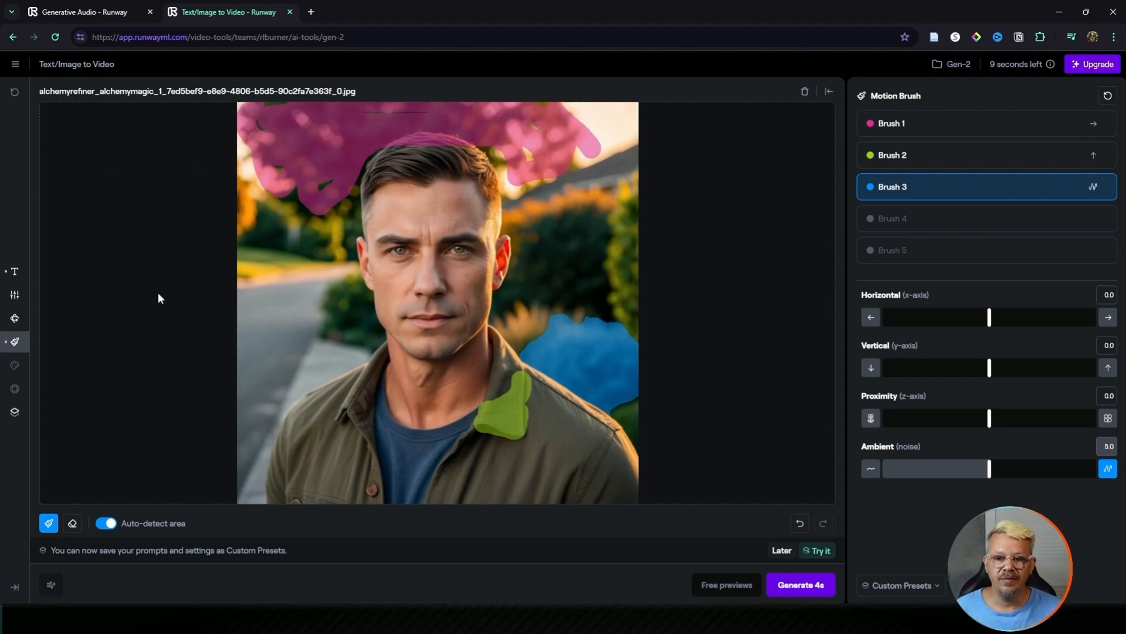
pyautogui.moveTo(144, 383)
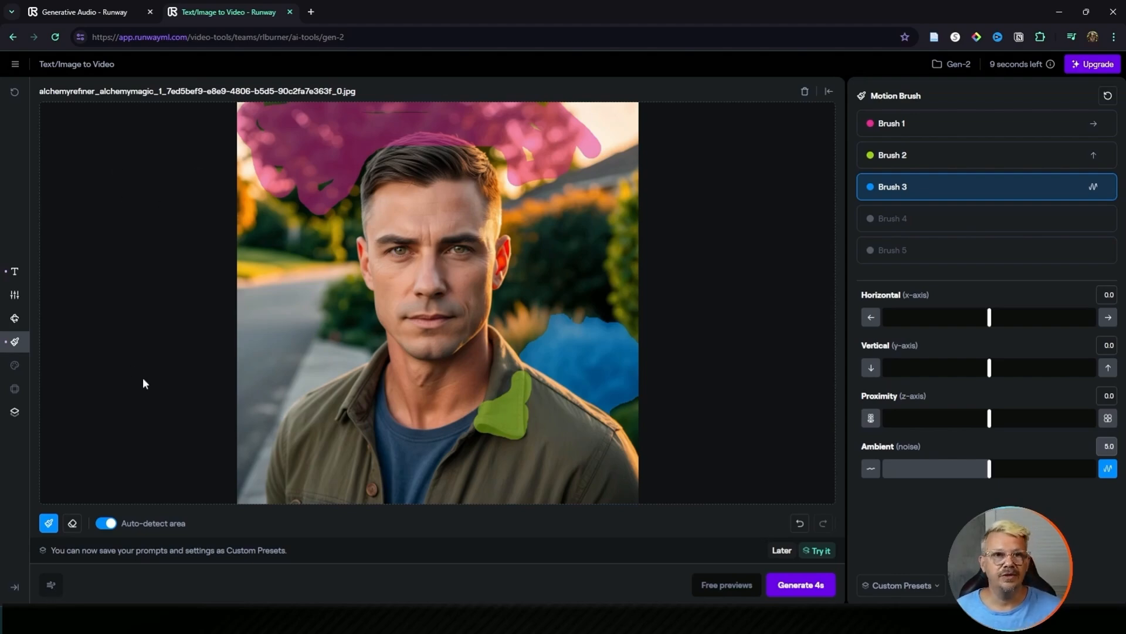
# View the camera controls, then the general settings with SD resolution and interpolation
pyautogui.click(14, 318)
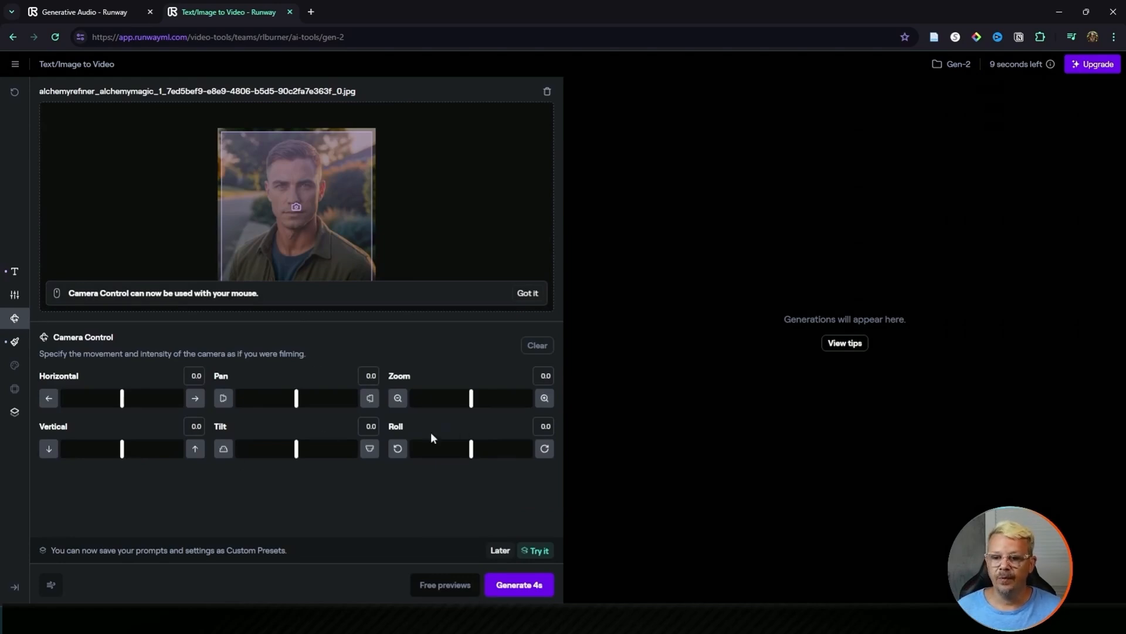
pyautogui.moveTo(14, 294)
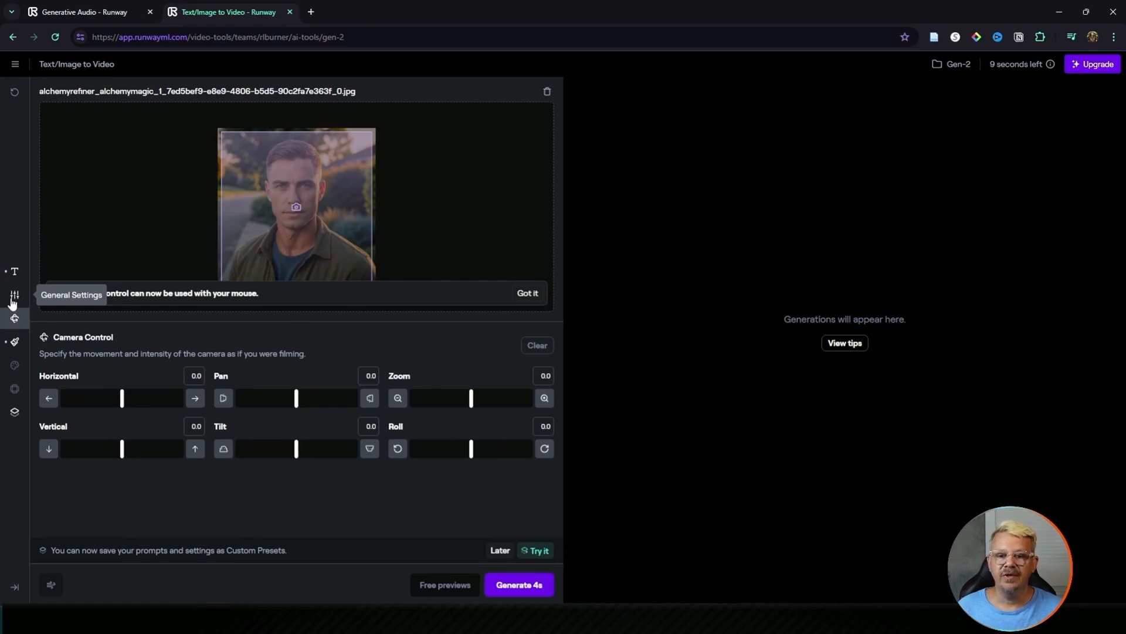
pyautogui.click(14, 294)
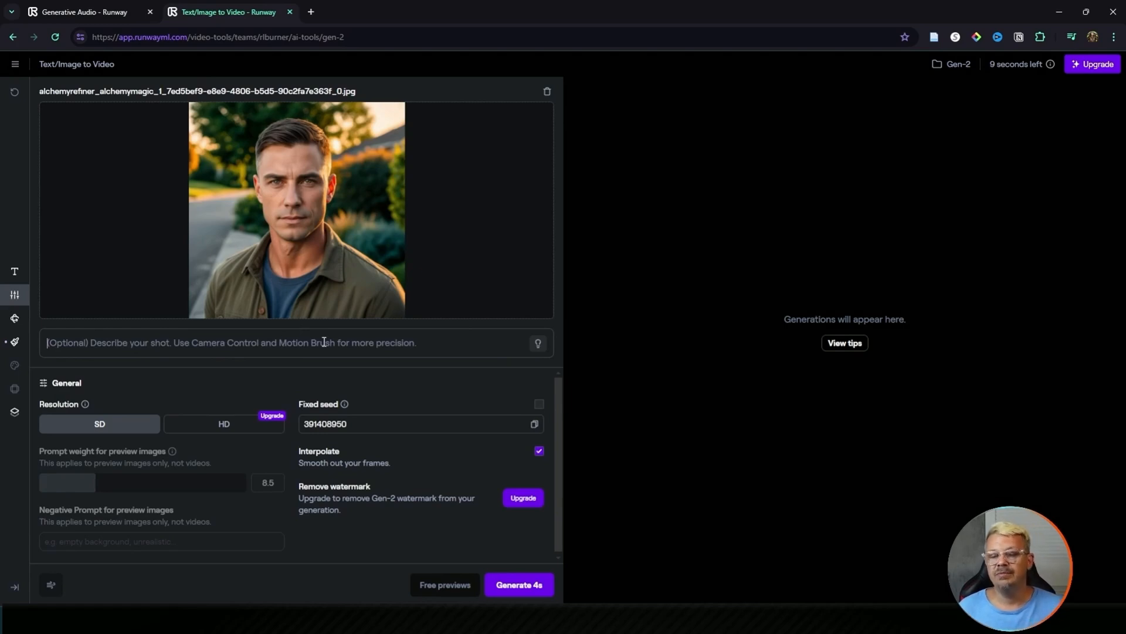
pyautogui.moveTo(182, 304)
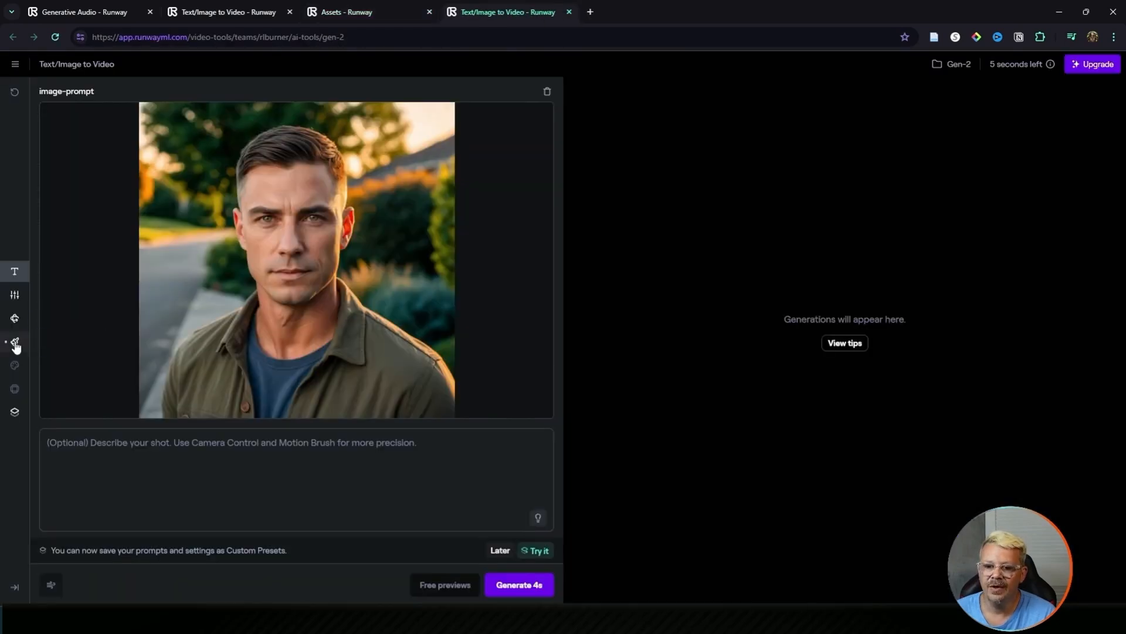
# Set the tree to drift left at -0.1 with ambient 1.0 and lower the bush's noise
pyautogui.click(14, 341)
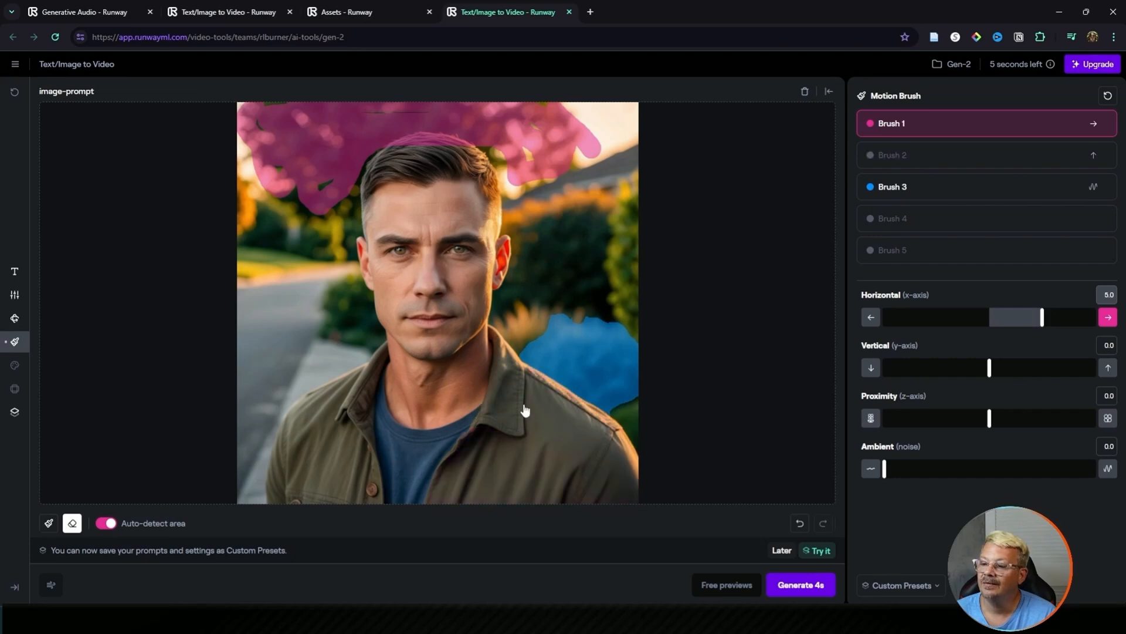
pyautogui.moveTo(384, 426)
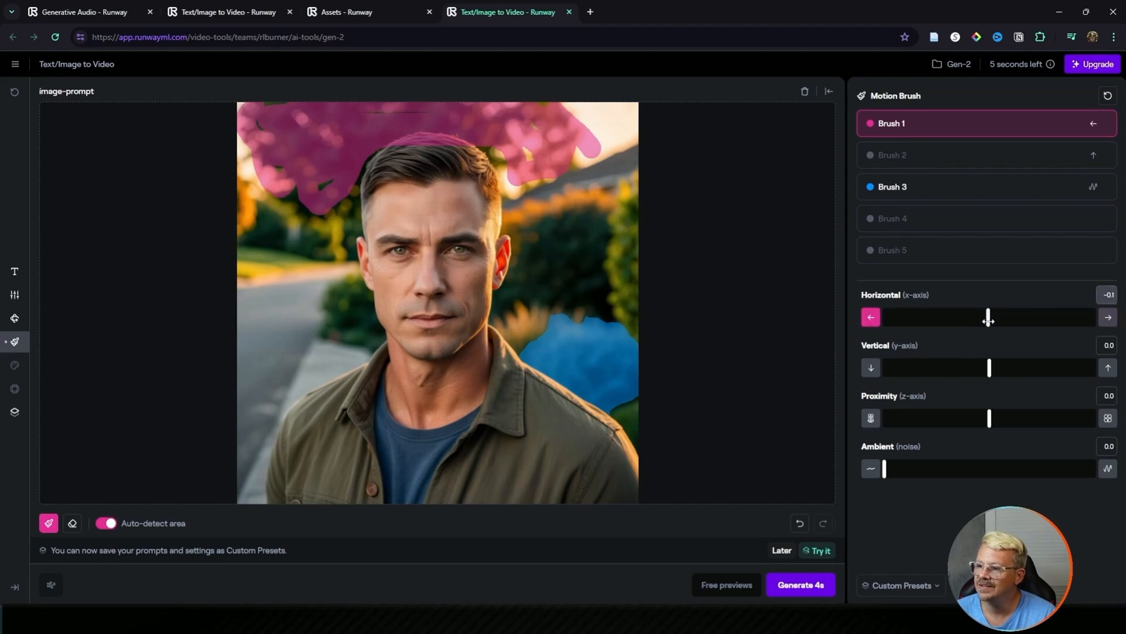
pyautogui.moveTo(884, 468); pyautogui.dragTo(906, 468)
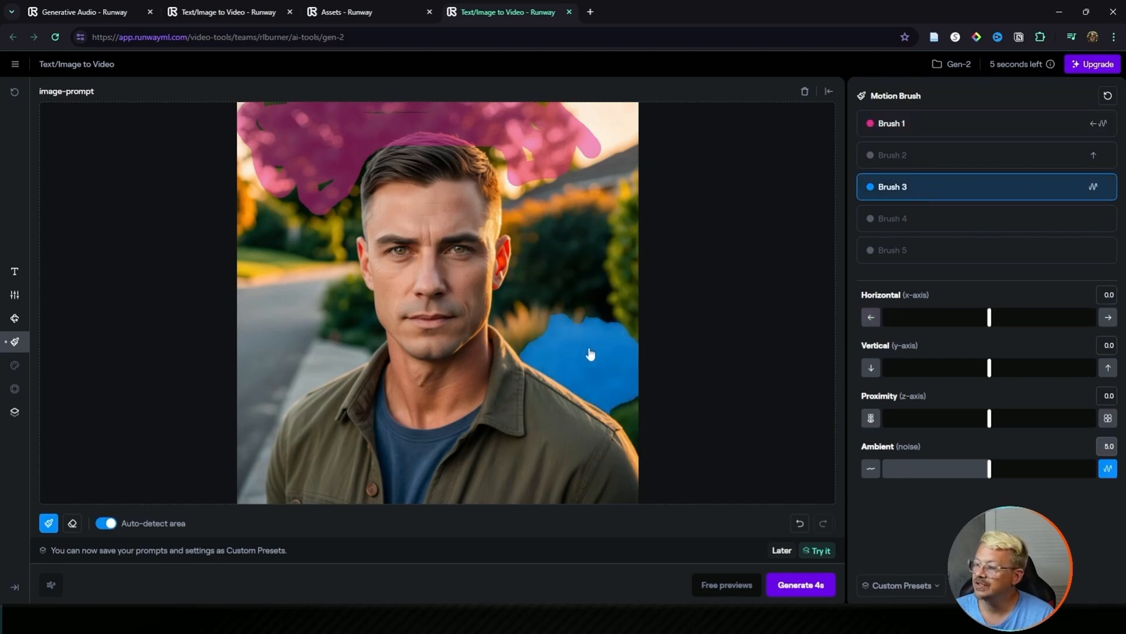
pyautogui.moveTo(990, 468); pyautogui.dragTo(956, 468)
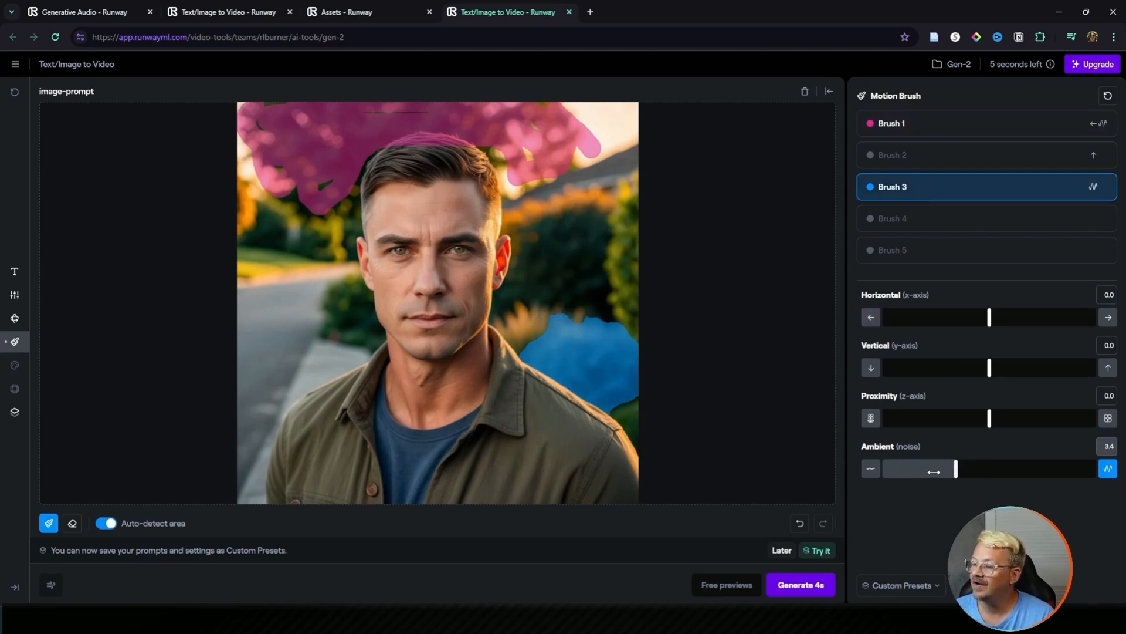
pyautogui.moveTo(957, 468); pyautogui.dragTo(904, 468)
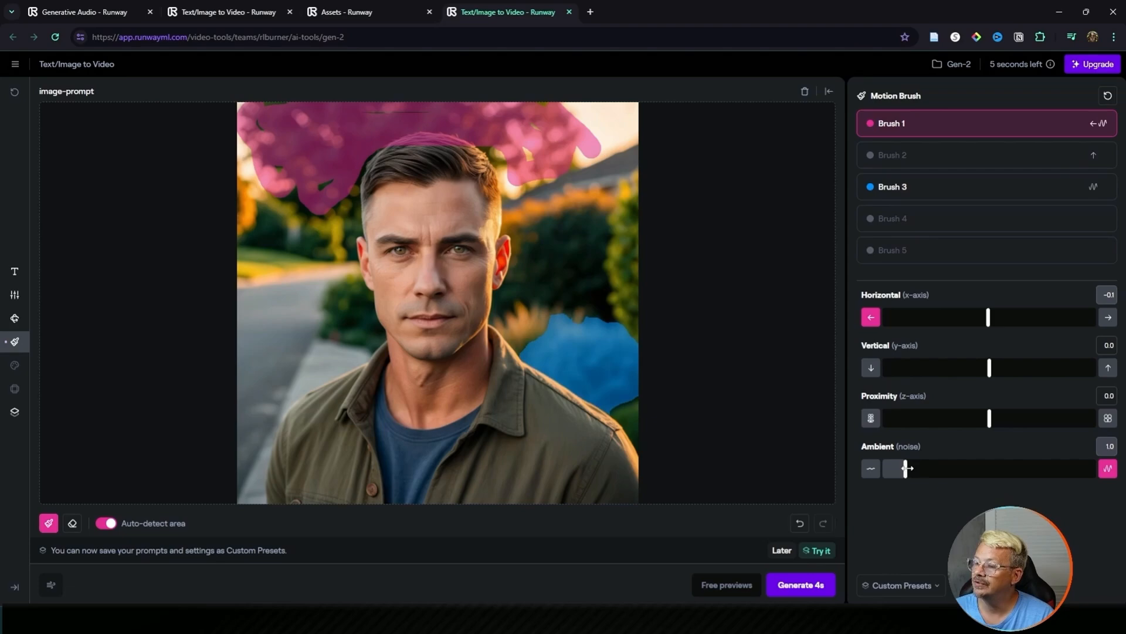
pyautogui.moveTo(906, 468); pyautogui.dragTo(927, 468)
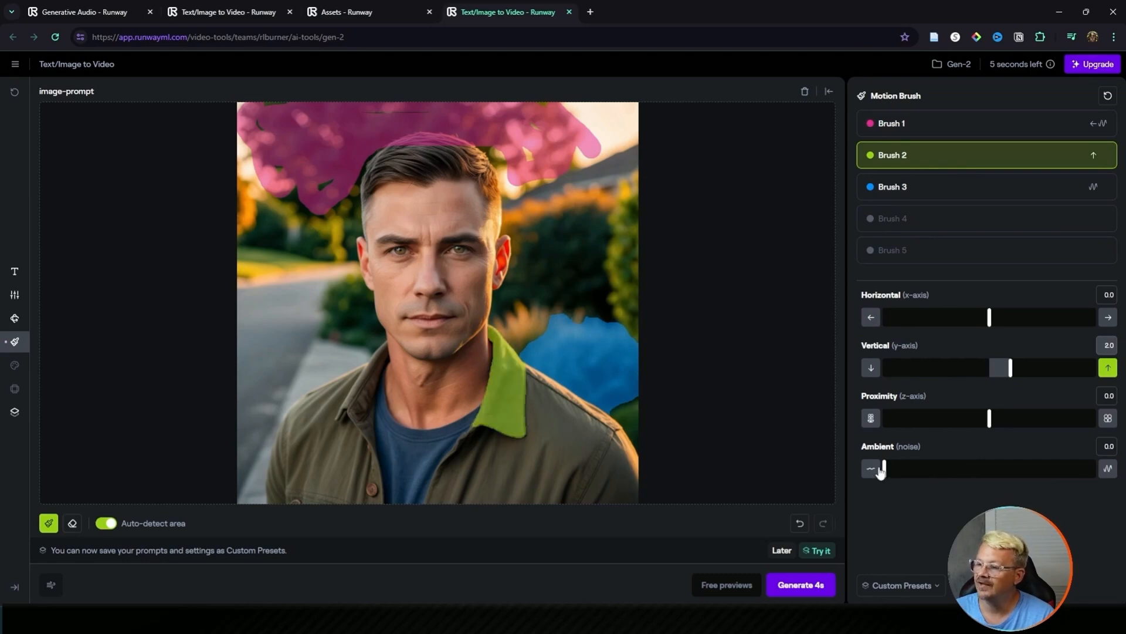
# Settle the collar region's ambient noise at 0.5
pyautogui.moveTo(884, 467); pyautogui.dragTo(900, 468)
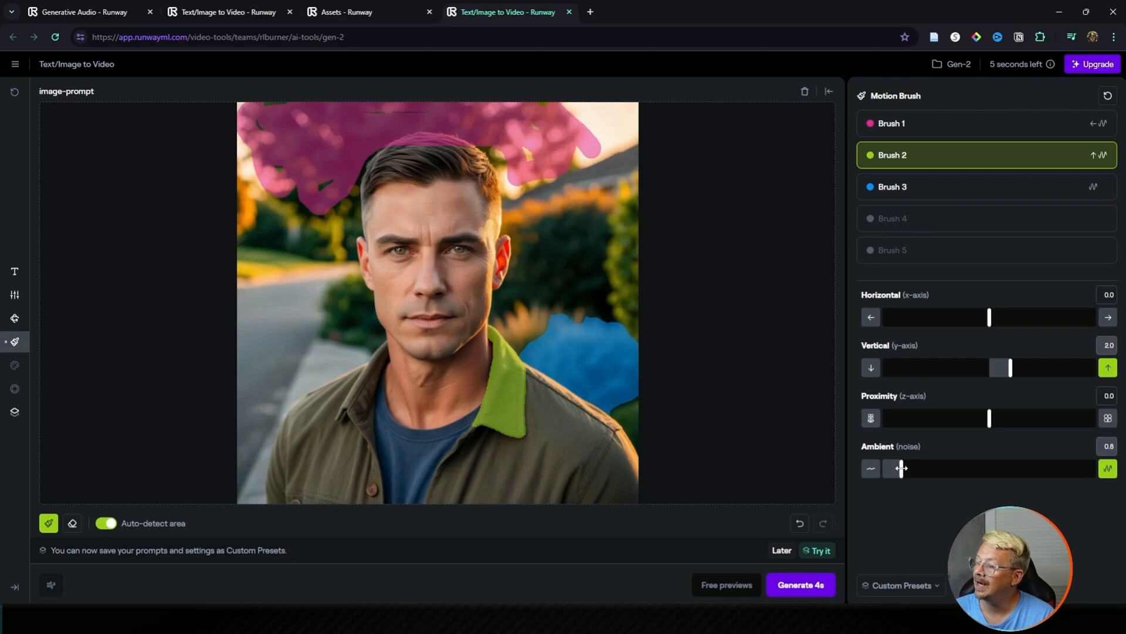
pyautogui.moveTo(902, 468); pyautogui.dragTo(896, 467)
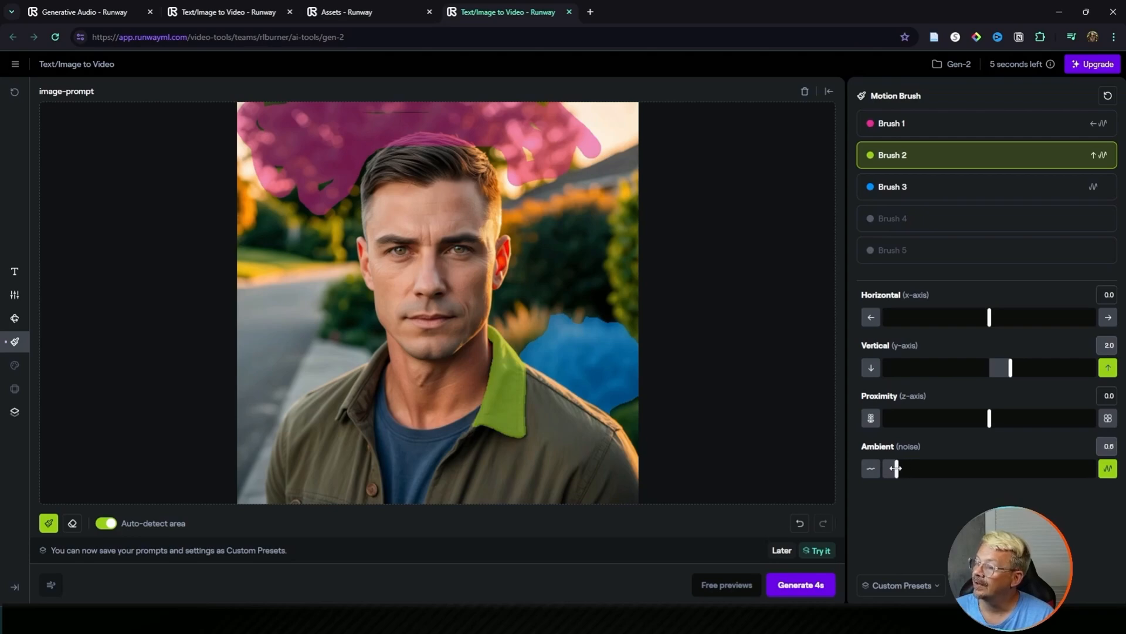
pyautogui.moveTo(897, 468); pyautogui.dragTo(893, 468)
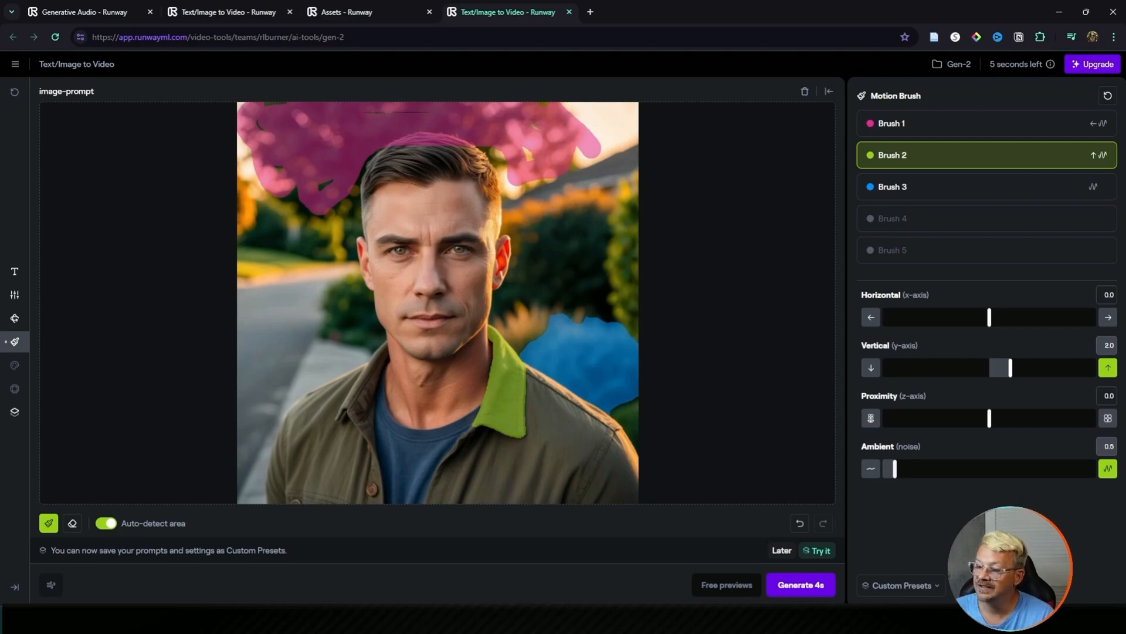
# Start the 4s video generation and reset the collar's vertical motion to 0
pyautogui.click(800, 585)
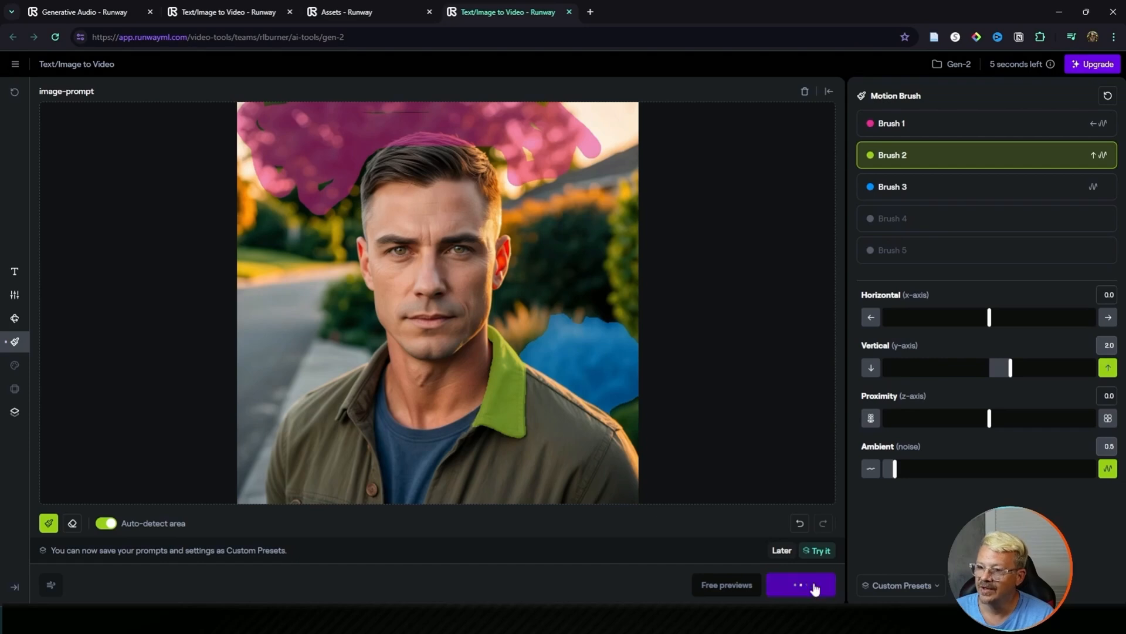
pyautogui.click(799, 585)
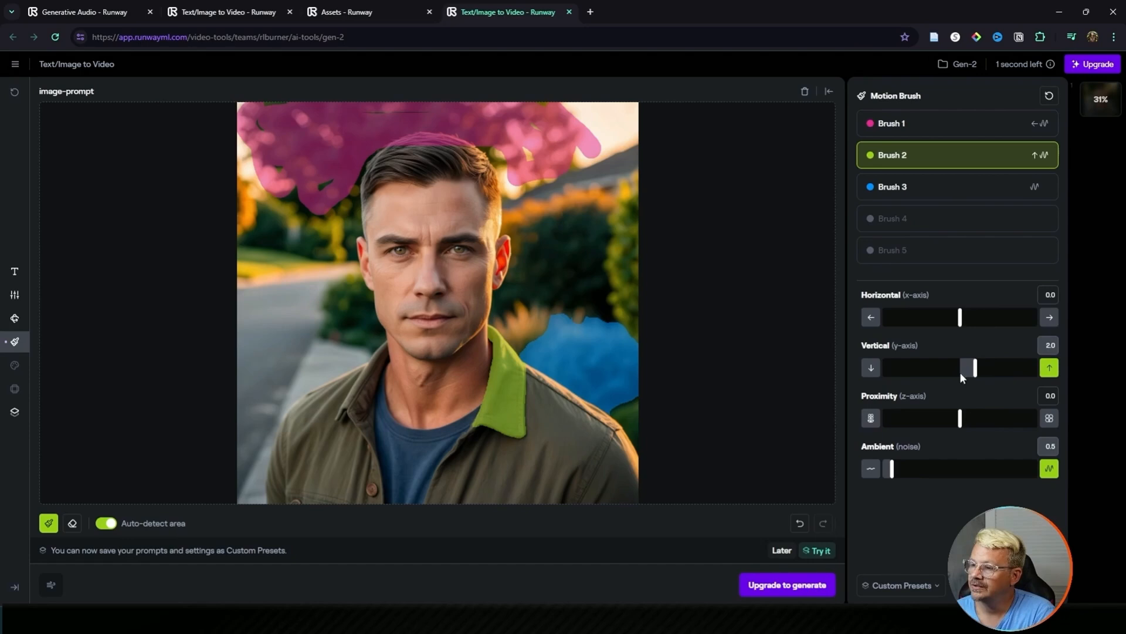
pyautogui.moveTo(973, 367); pyautogui.dragTo(955, 367)
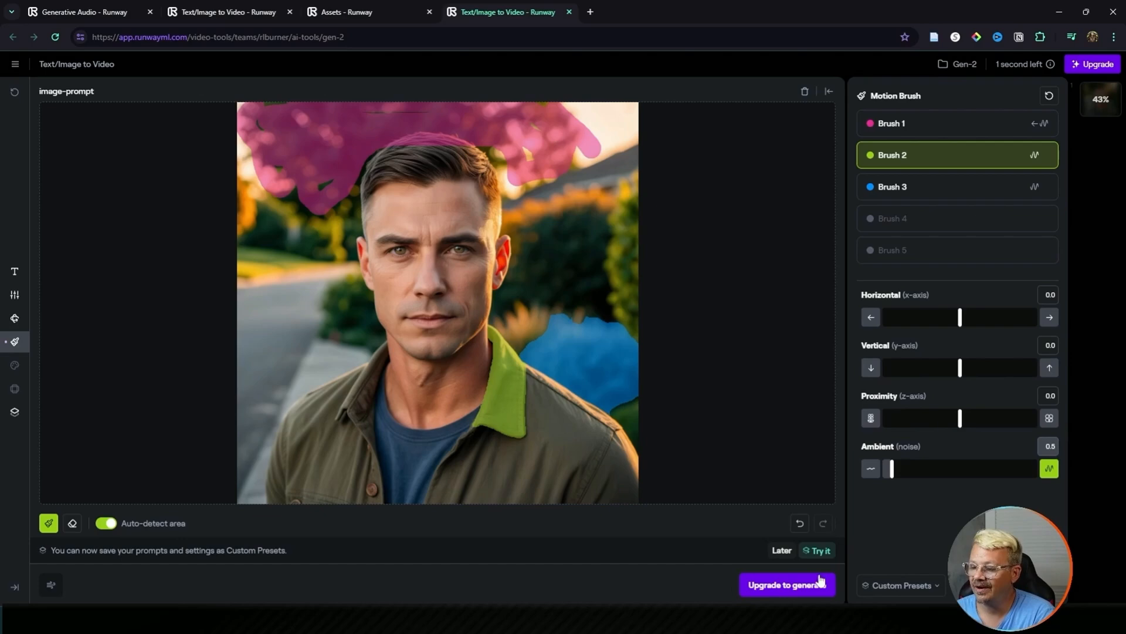
pyautogui.moveTo(1050, 64)
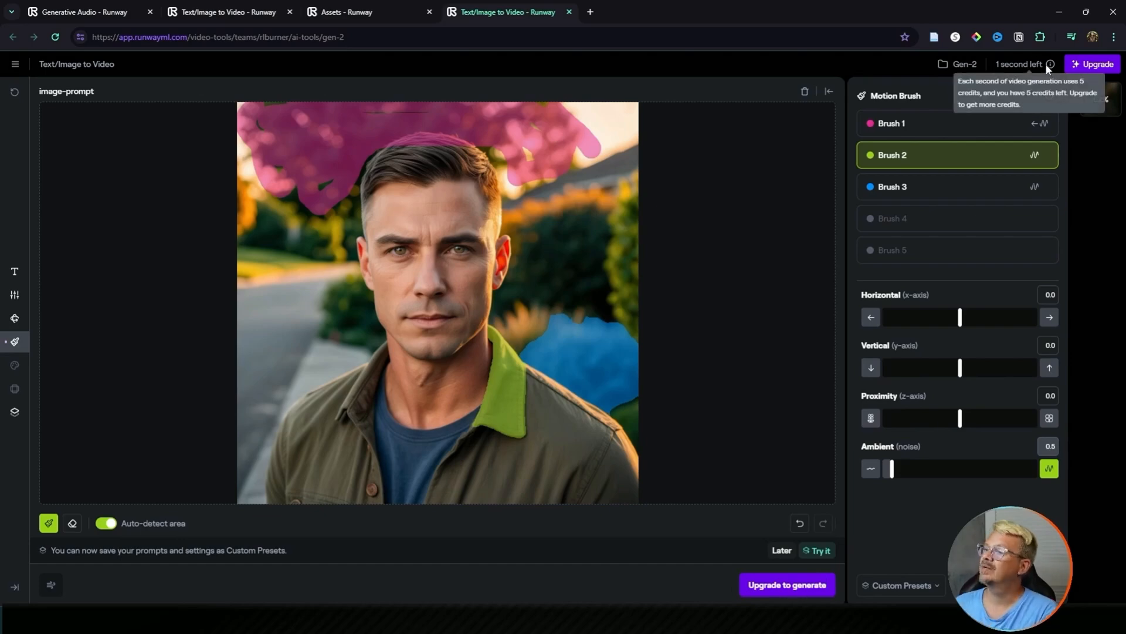